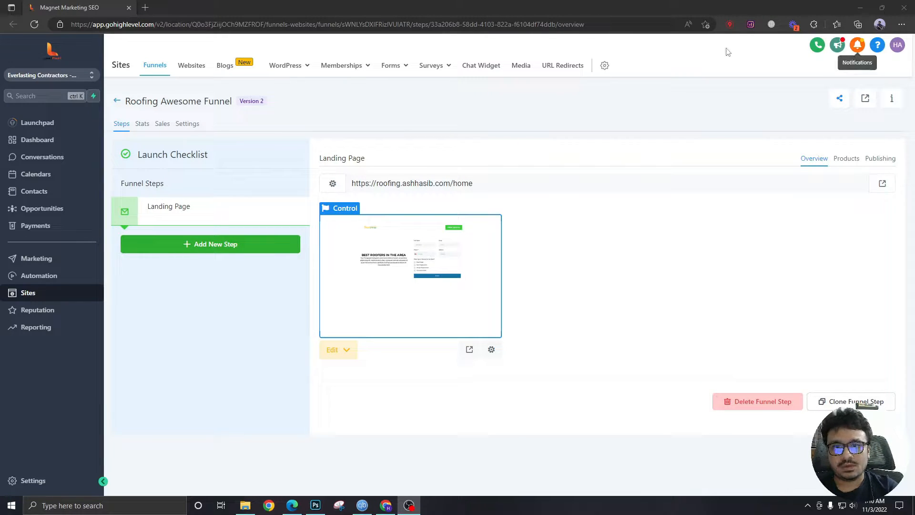
pyautogui.moveTo(628, 79)
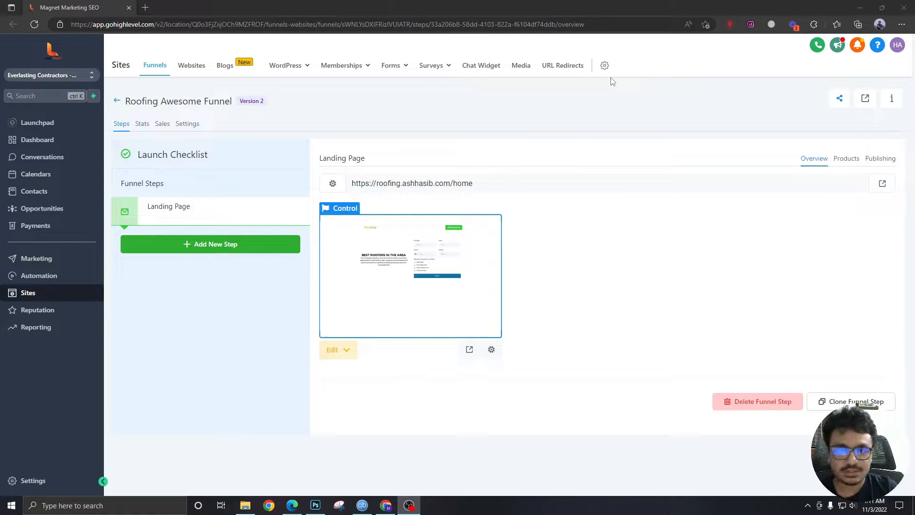
pyautogui.moveTo(225, 217)
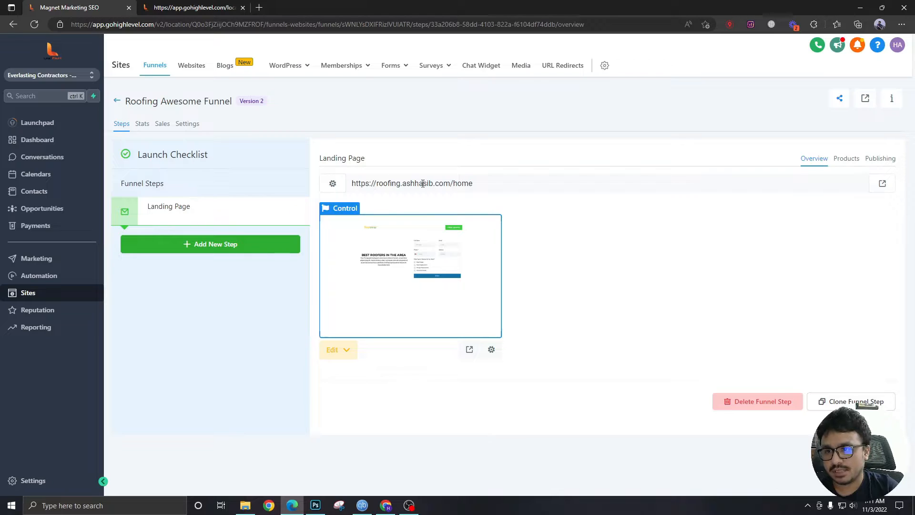
# - Add a new section with a row of empty columns to the blank landing page
pyautogui.click(332, 349)
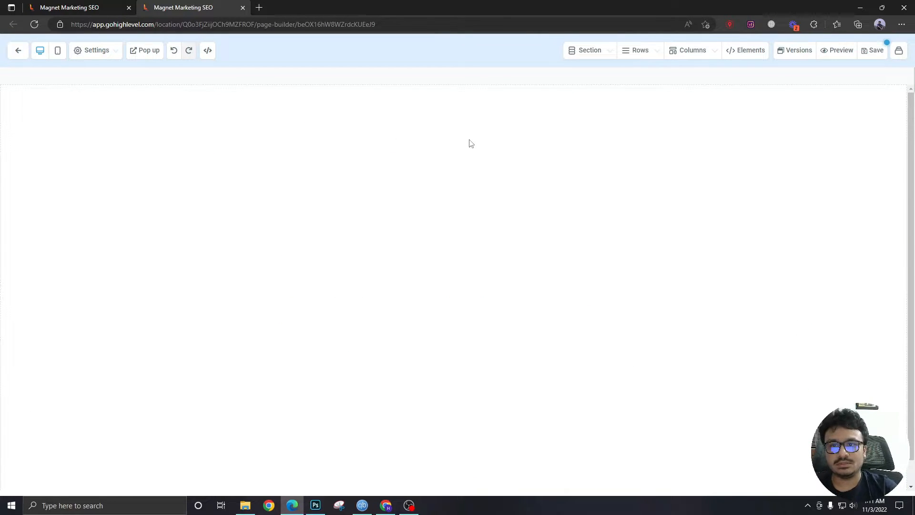
pyautogui.moveTo(330, 156)
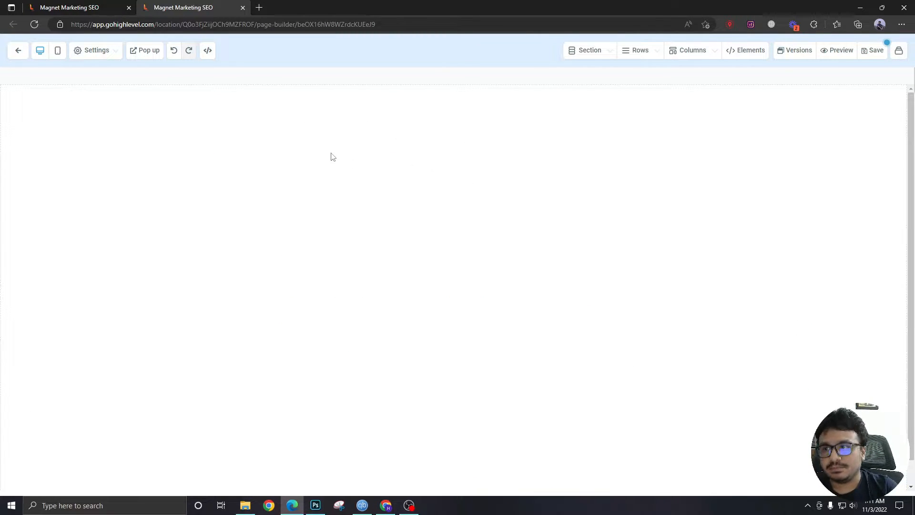
pyautogui.click(589, 50)
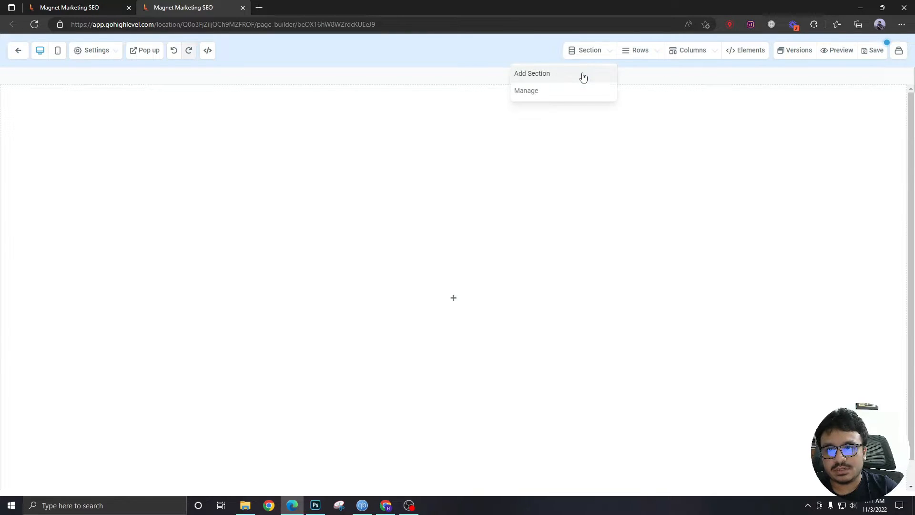
pyautogui.click(531, 74)
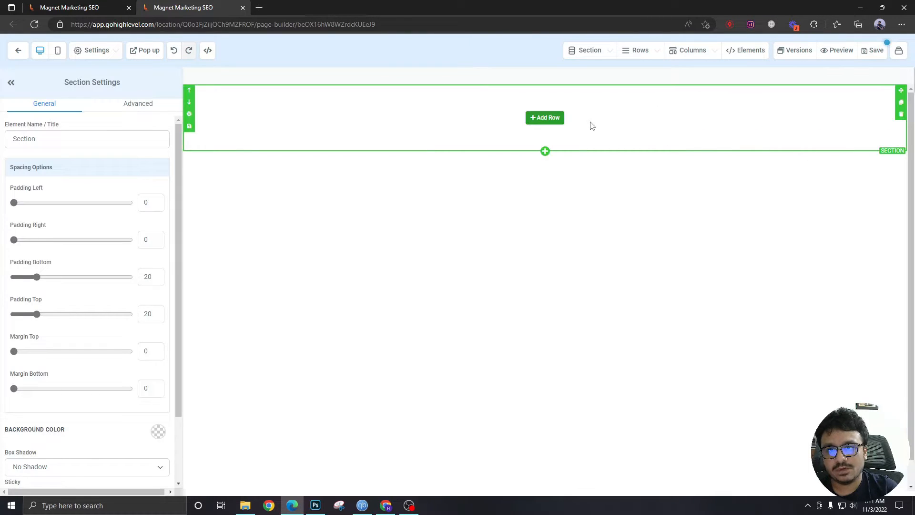
pyautogui.click(544, 117)
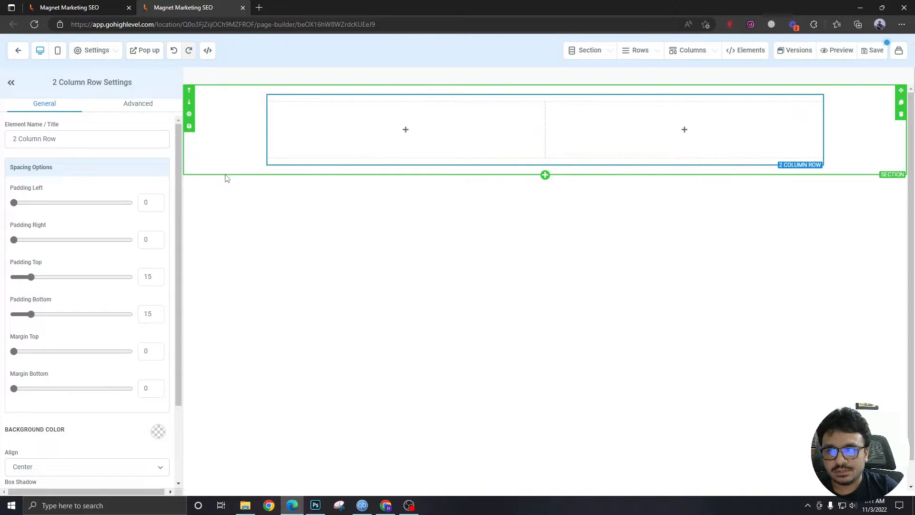
pyautogui.moveTo(216, 168)
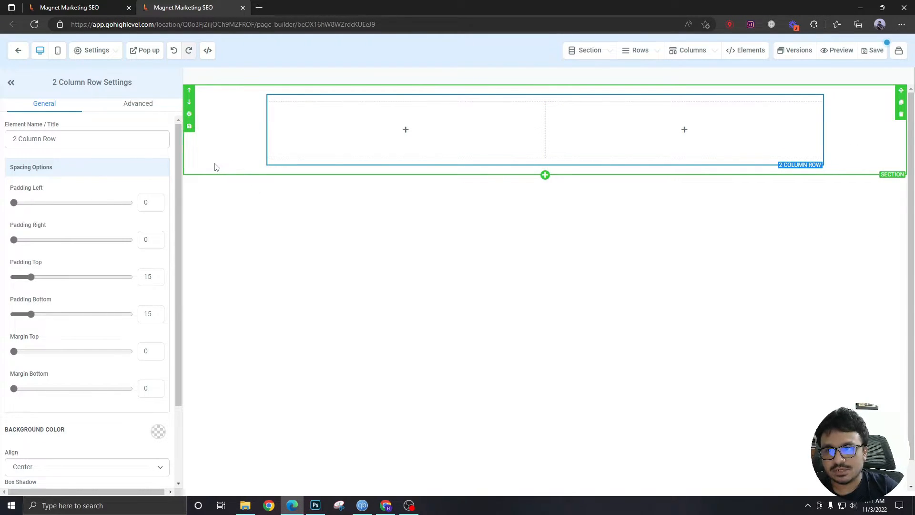
pyautogui.moveTo(405, 129)
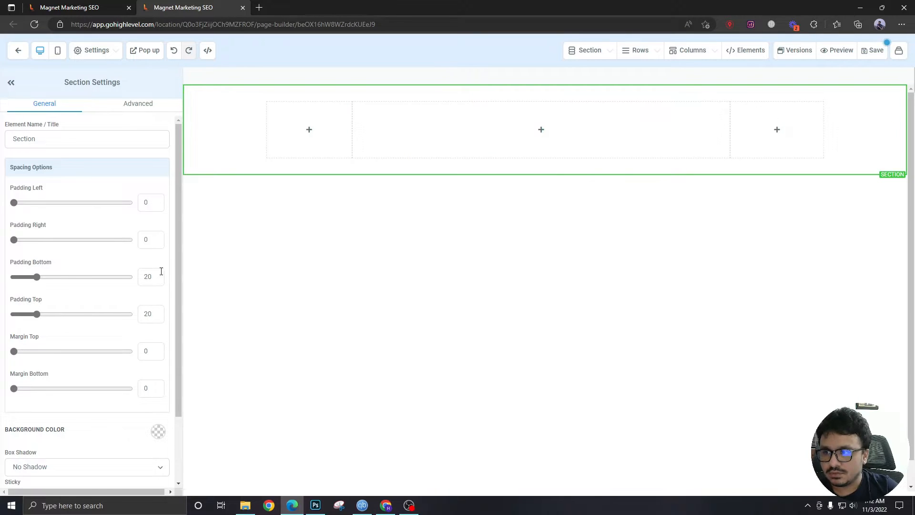
# - Set the section's bottom padding to 4 and the row's top padding to 4
pyautogui.click(150, 276)
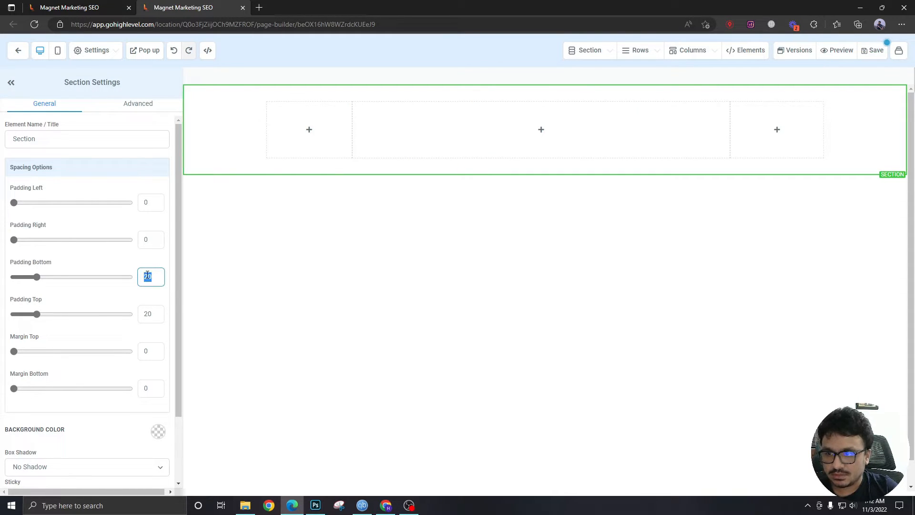
pyautogui.write('4')
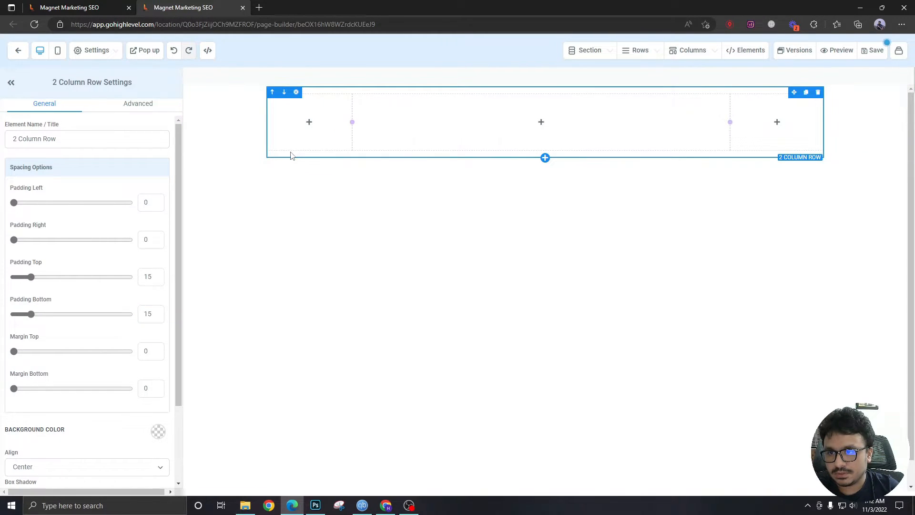
pyautogui.click(150, 276)
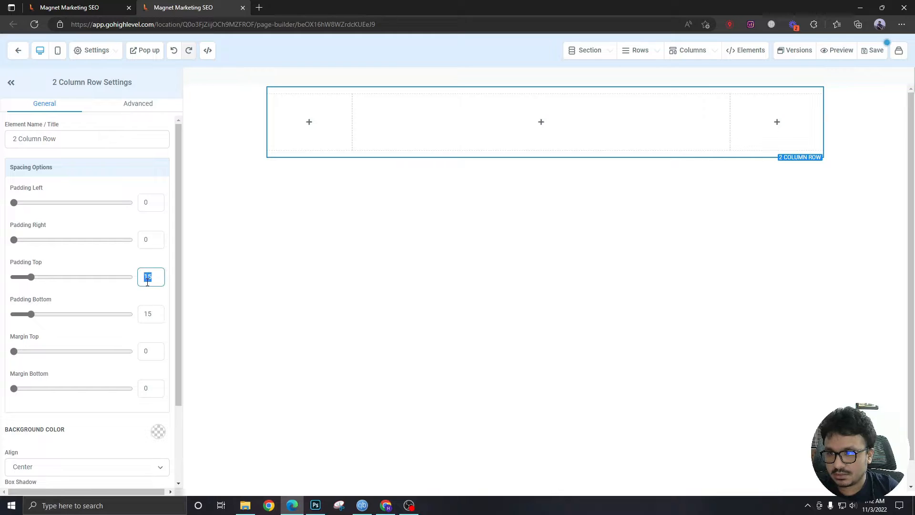
pyautogui.write('4')
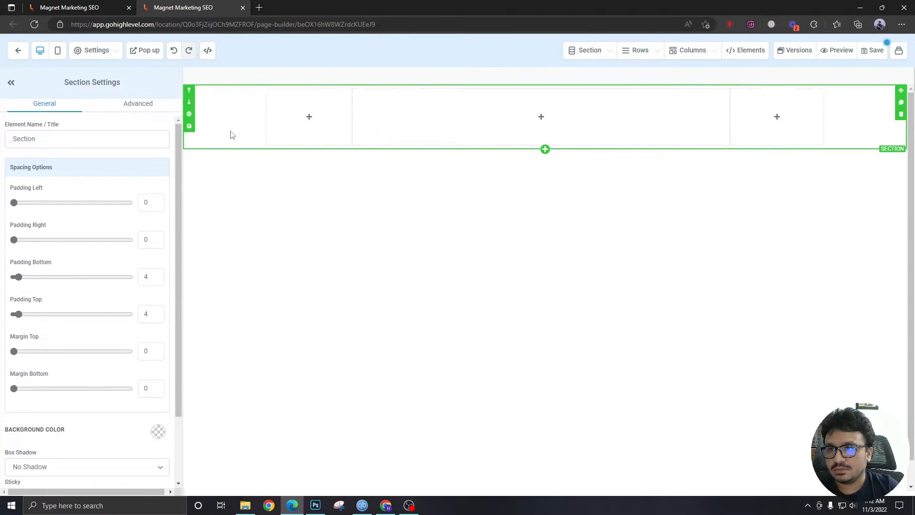
# - Place an Image element with the Builders & Fixers logo in the first column
pyautogui.click(309, 117)
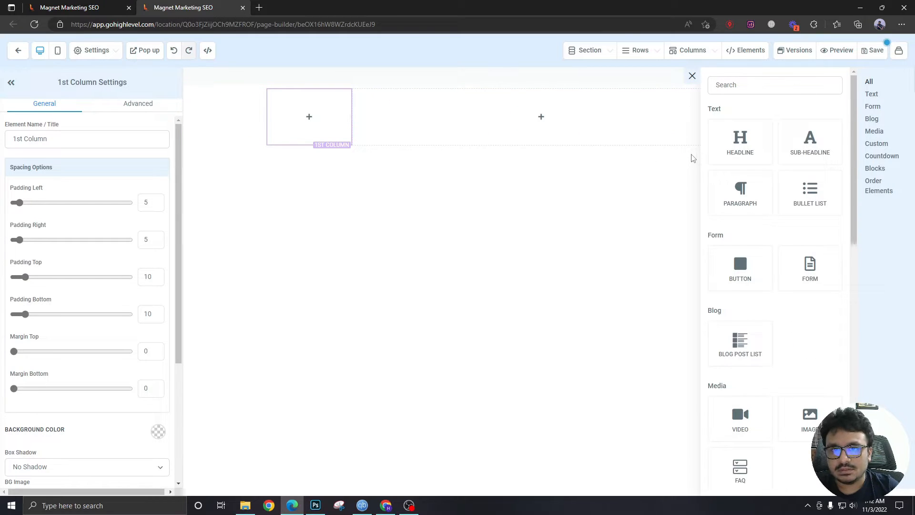
pyautogui.scroll(-3)
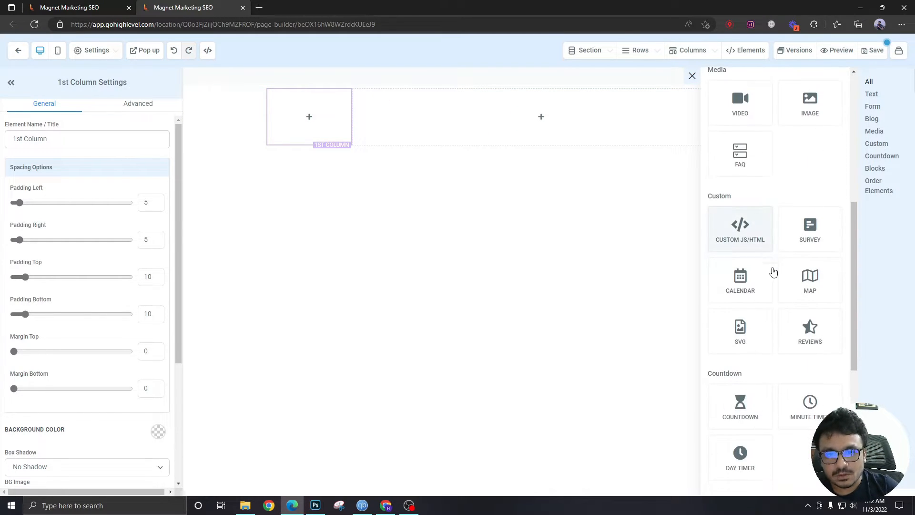
pyautogui.click(809, 102)
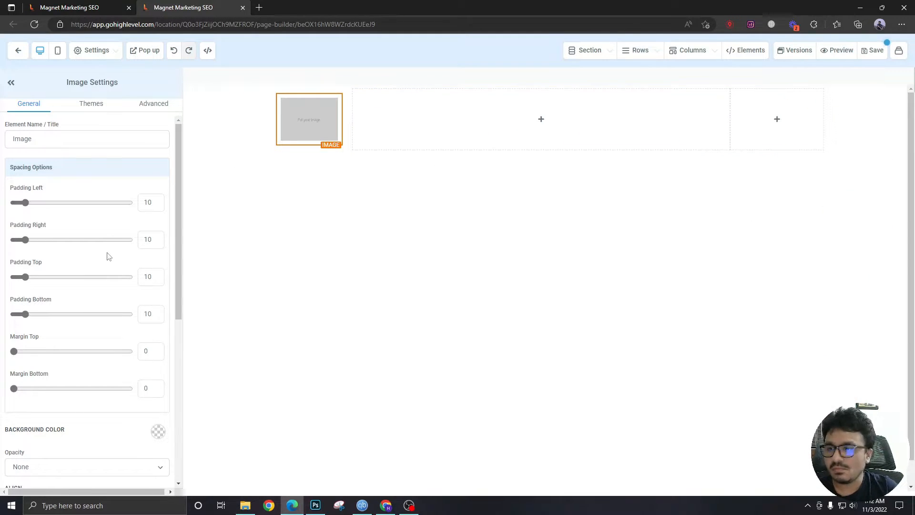
pyautogui.scroll(-3)
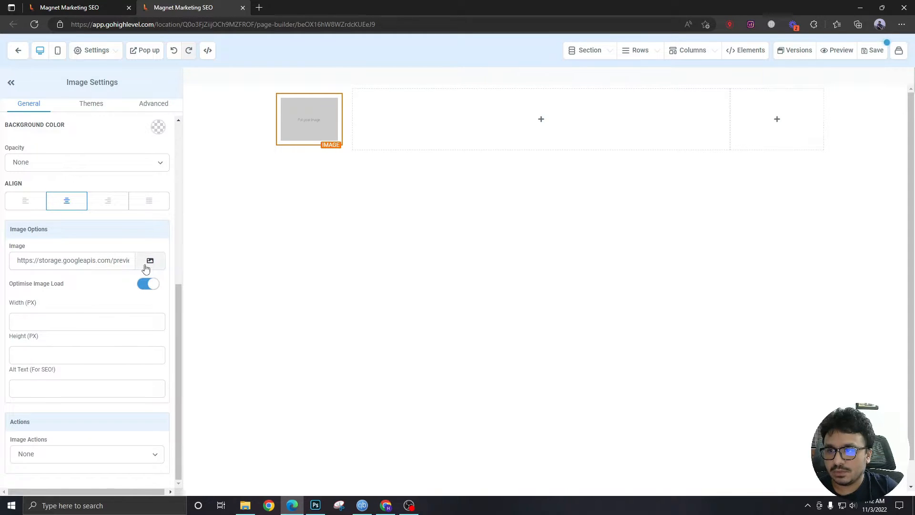
pyautogui.click(150, 260)
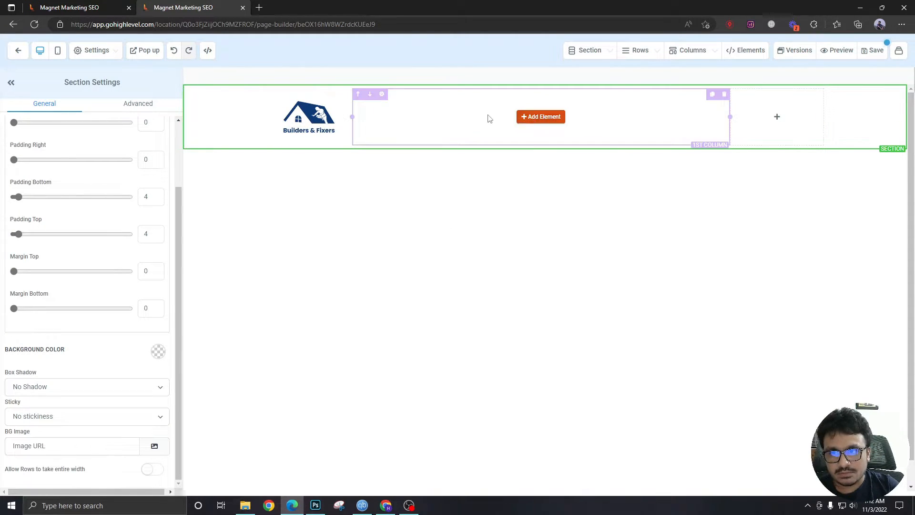
pyautogui.moveTo(541, 116)
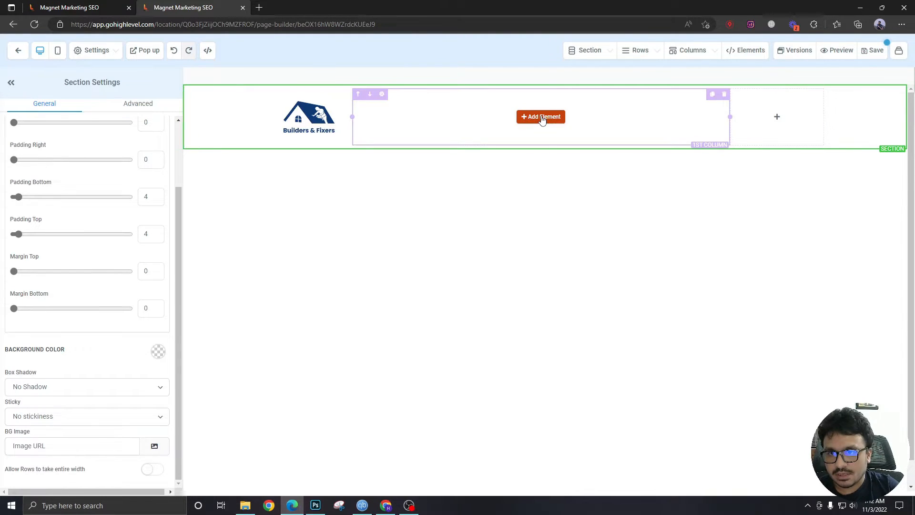
# - Insert a Navigation Menu block with Home, About, Contact links into the middle column
pyautogui.click(540, 116)
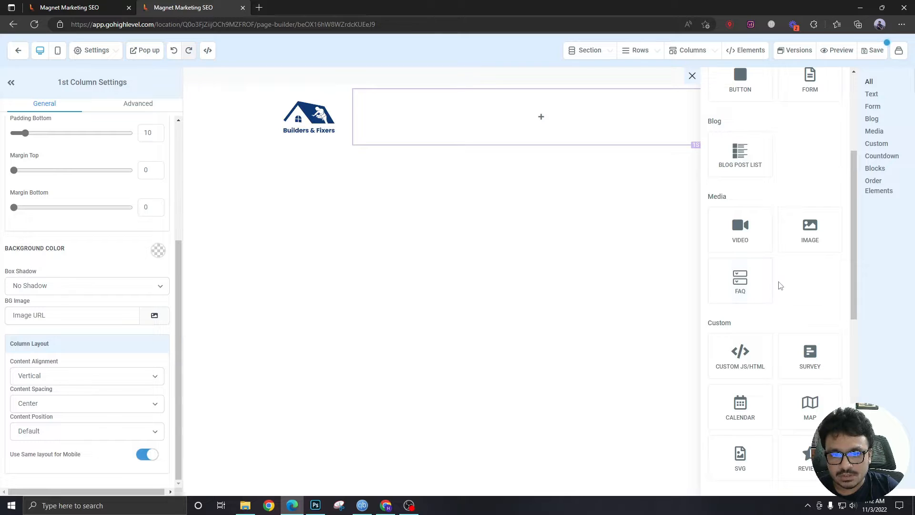
pyautogui.scroll(-3)
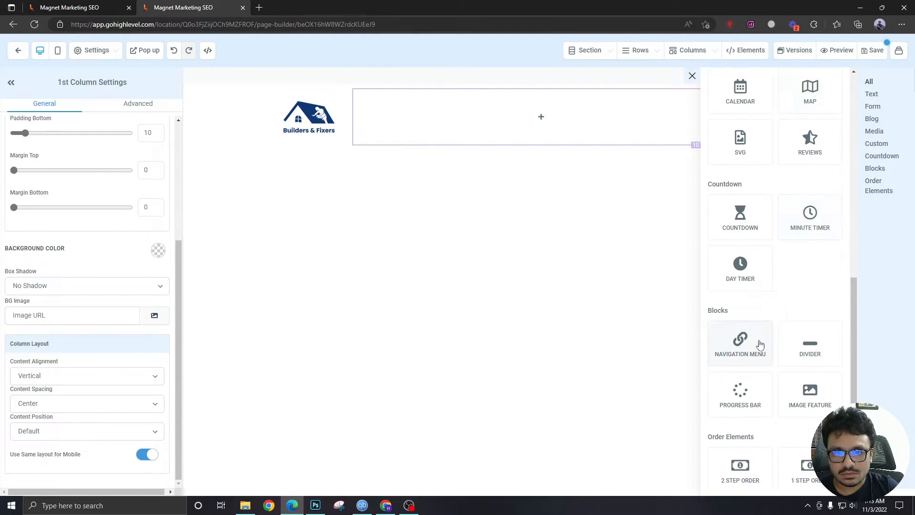
pyautogui.click(740, 342)
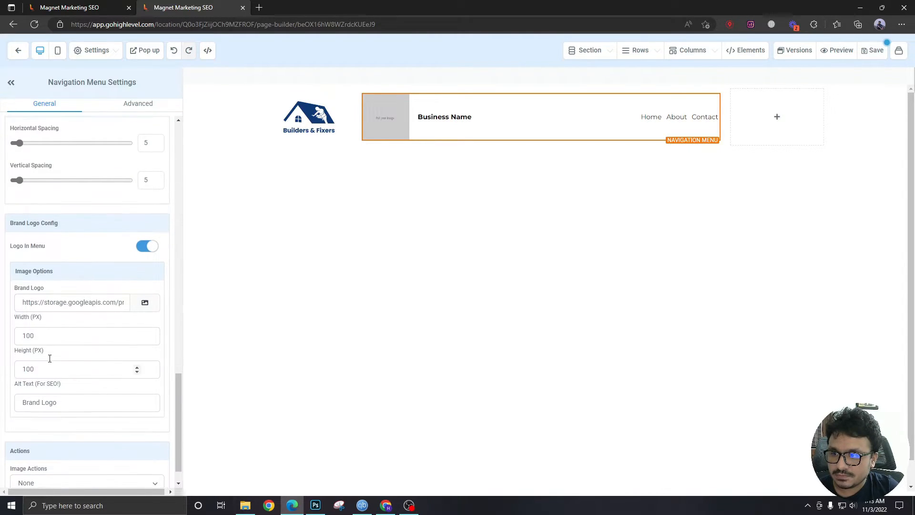
# - Remove the placeholder brand logo URL and Business Name from the navigation menu
pyautogui.click(73, 302)
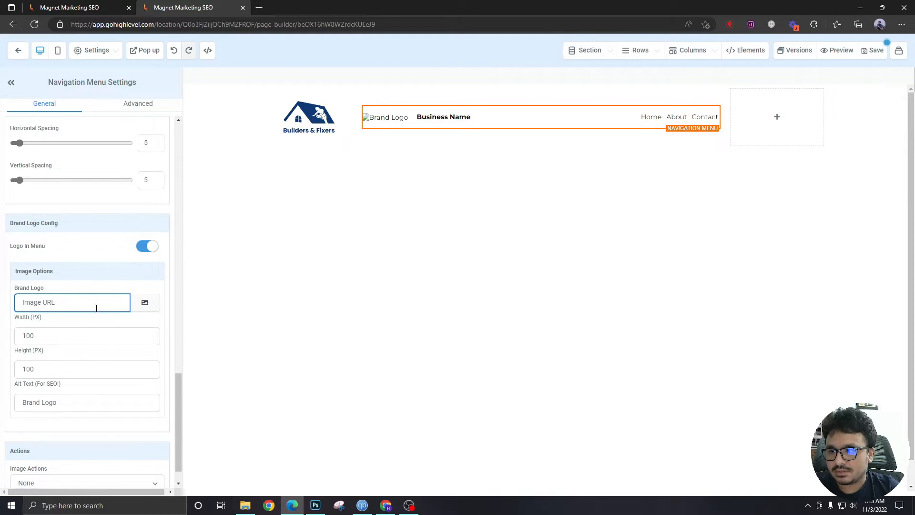
pyautogui.click(147, 246)
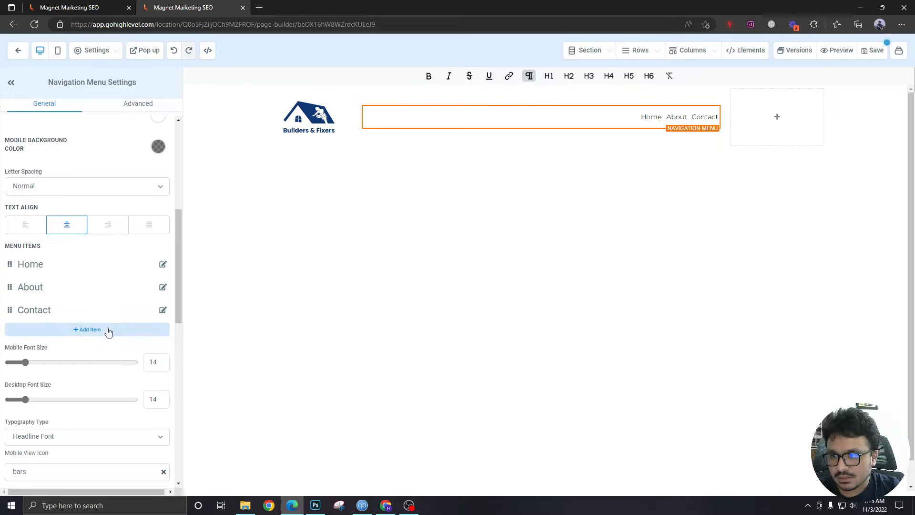
# - Add an Our Services link and move it up to second place in the menu
pyautogui.click(87, 328)
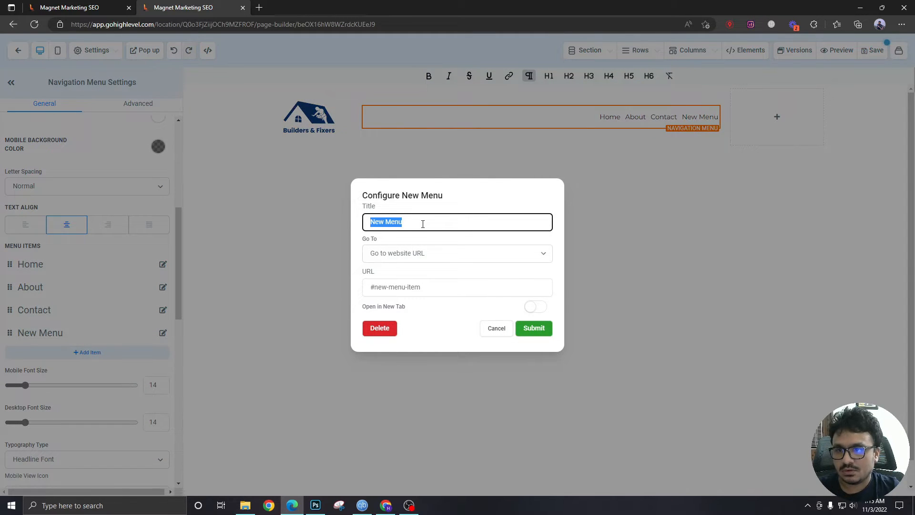
pyautogui.write('Our Services')
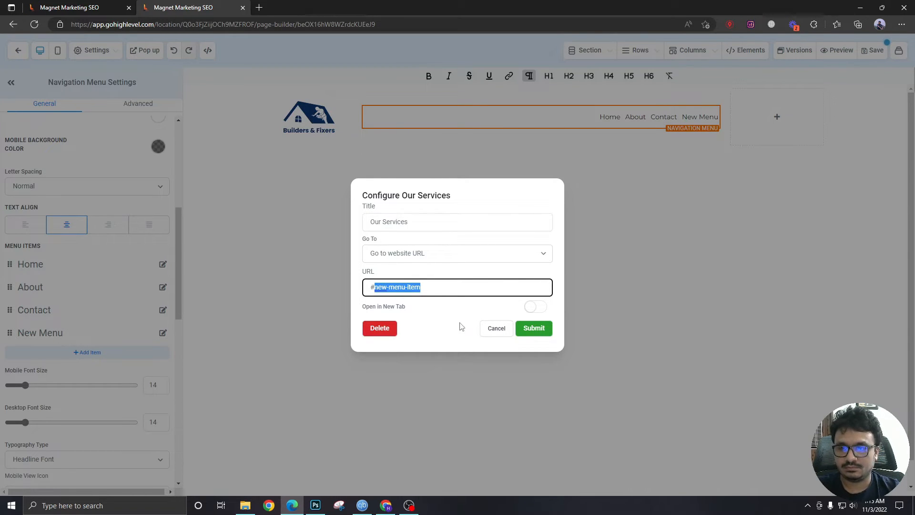
pyautogui.click(532, 327)
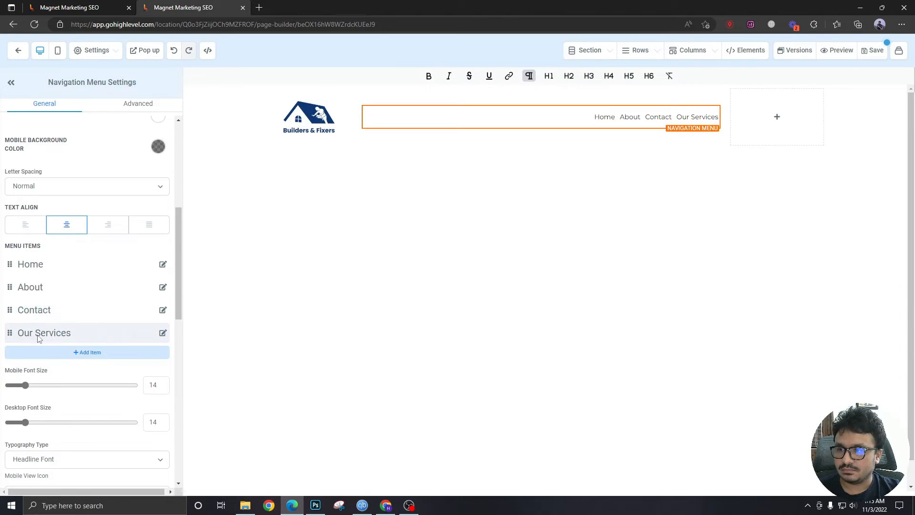
pyautogui.moveTo(44, 333); pyautogui.dragTo(44, 283)
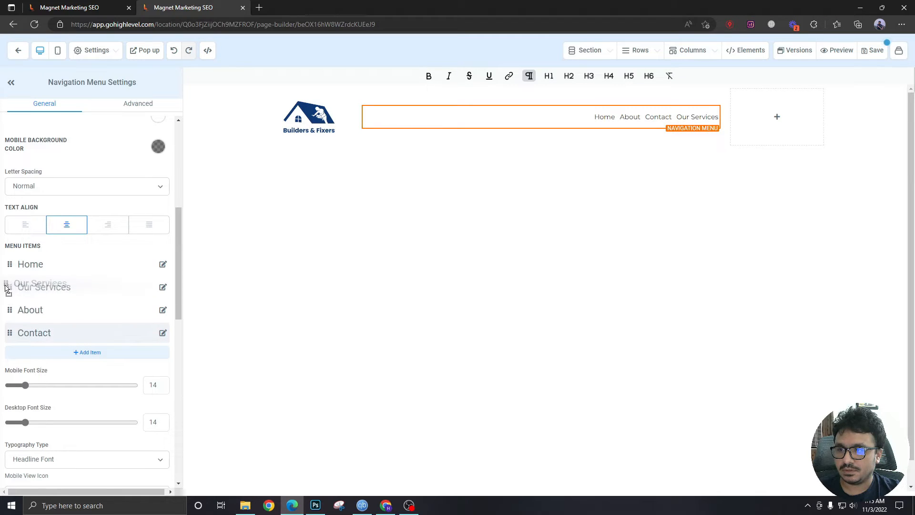
# - Add a Testimonials menu item with URL # and submit it
pyautogui.click(86, 352)
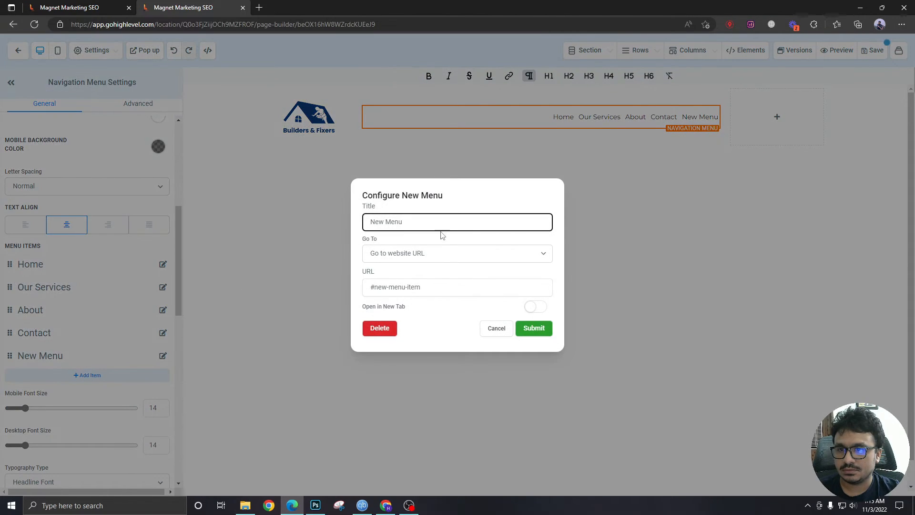
pyautogui.write('Ts')
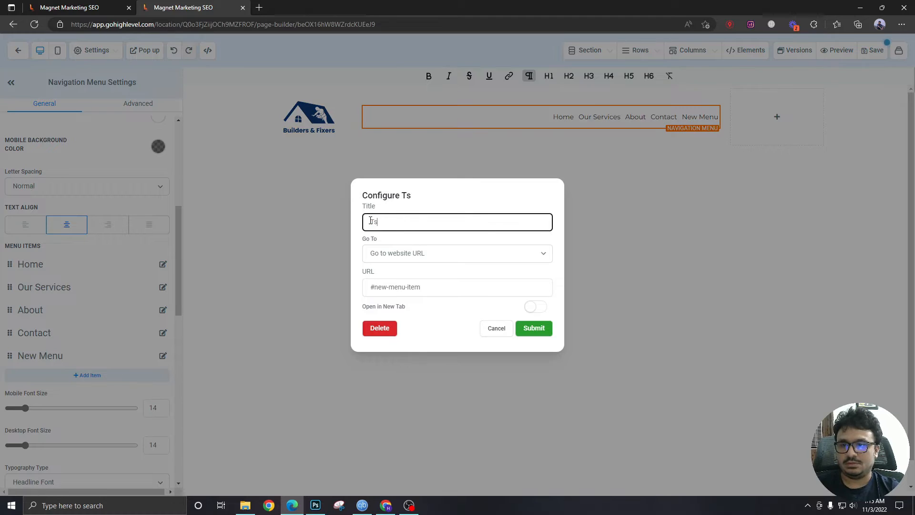
pyautogui.write('estimonials')
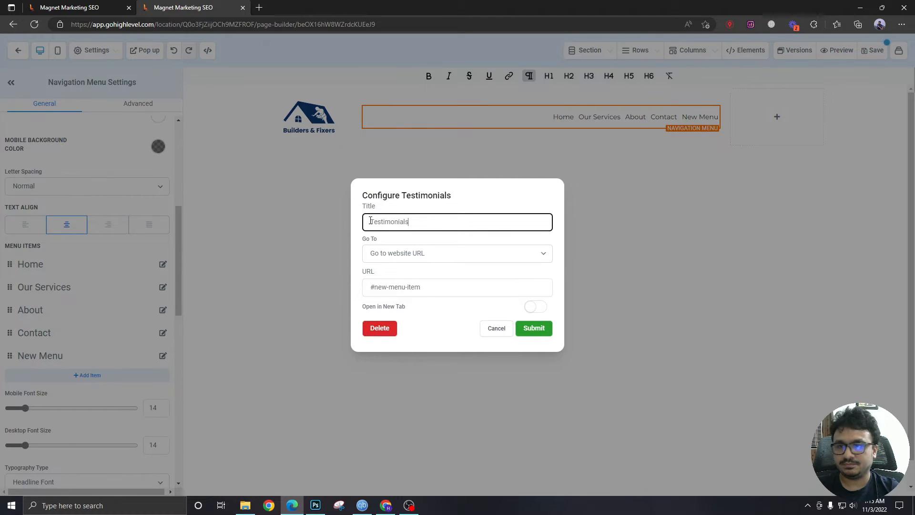
pyautogui.doubleClick(396, 286)
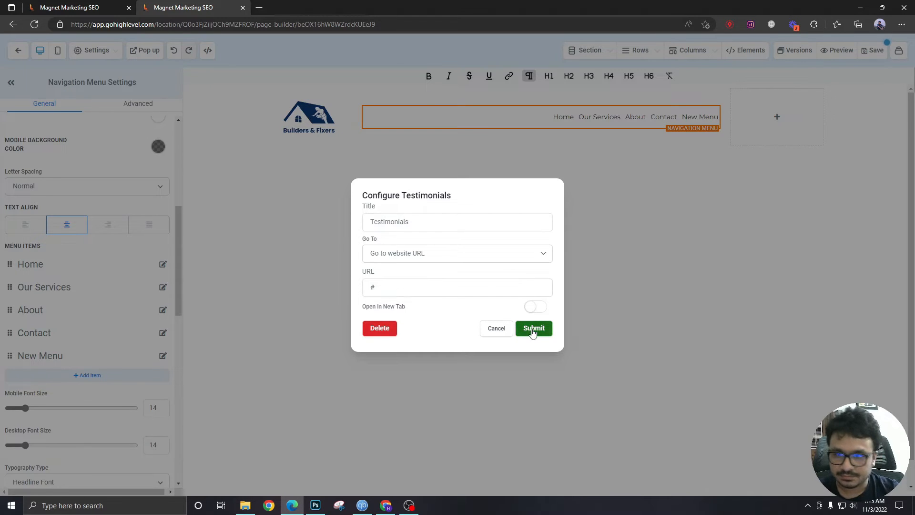
pyautogui.click(533, 326)
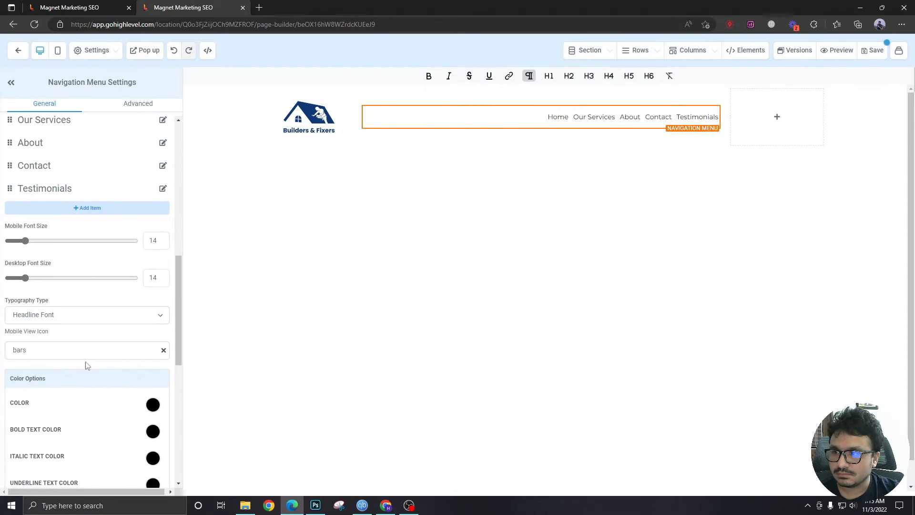
# - Set menu desktop font size 16, horizontal spacing 20, and adjust vertical spacing
pyautogui.click(153, 277)
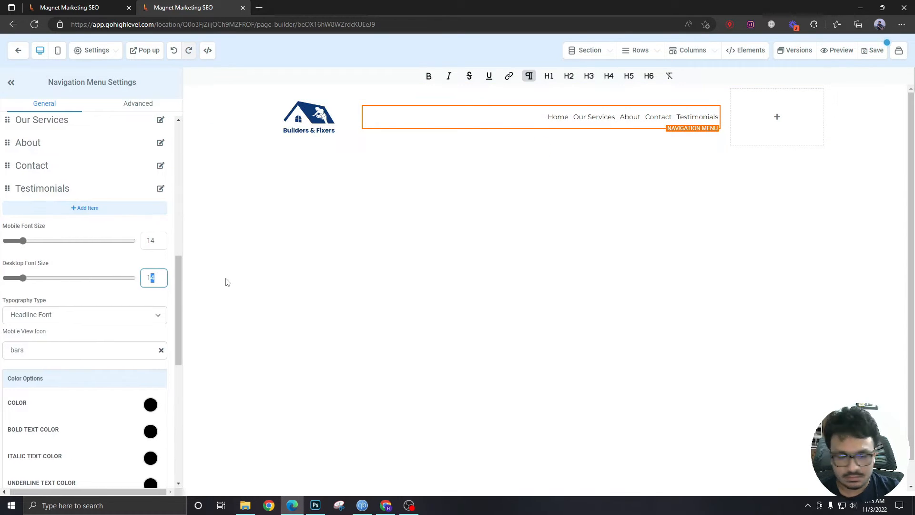
pyautogui.write('16')
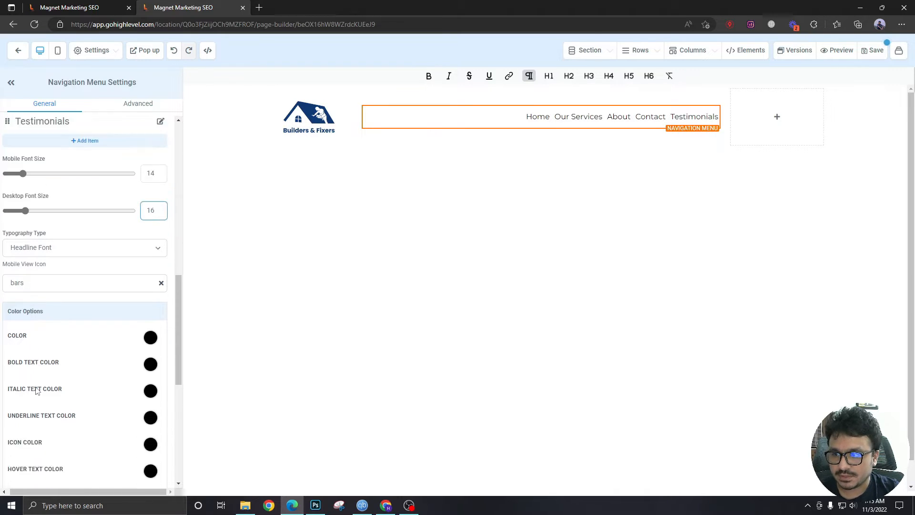
pyautogui.scroll(-3)
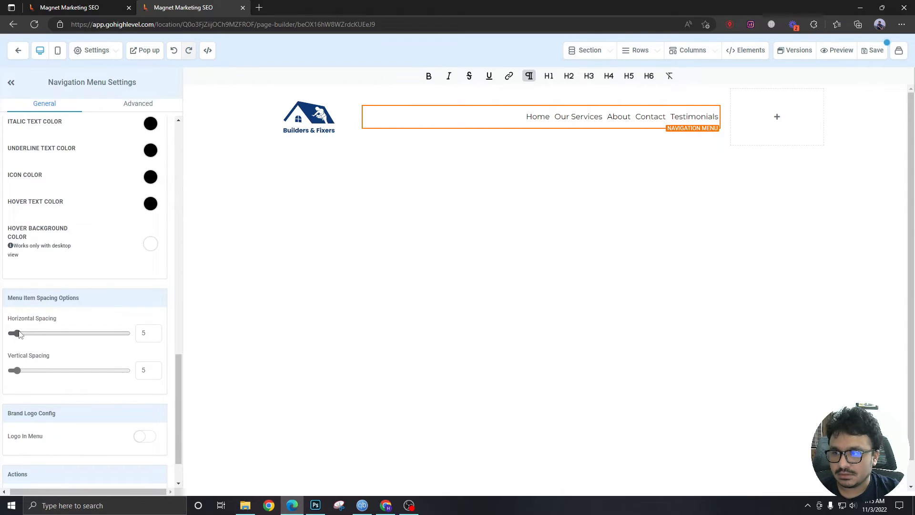
pyautogui.moveTo(17, 333); pyautogui.dragTo(34, 333)
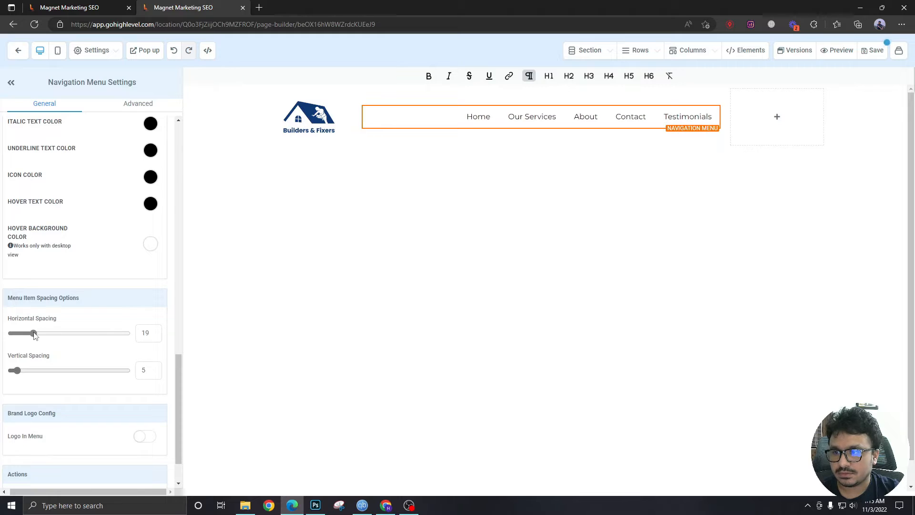
pyautogui.moveTo(33, 333); pyautogui.dragTo(36, 333)
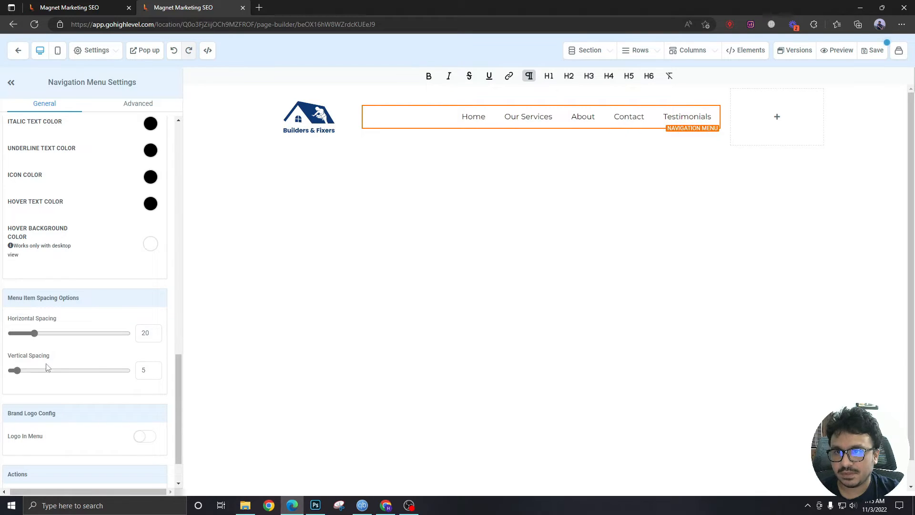
pyautogui.moveTo(16, 369); pyautogui.dragTo(44, 370)
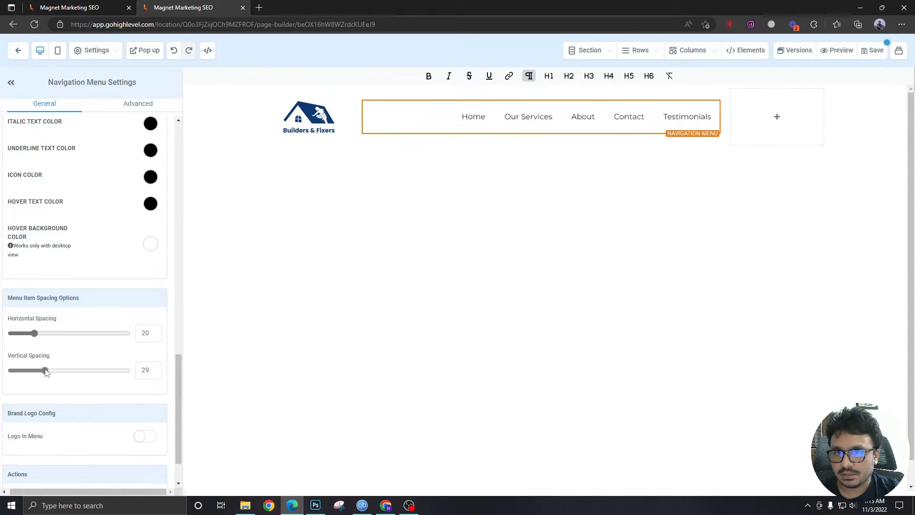
pyautogui.moveTo(45, 371); pyautogui.dragTo(25, 370)
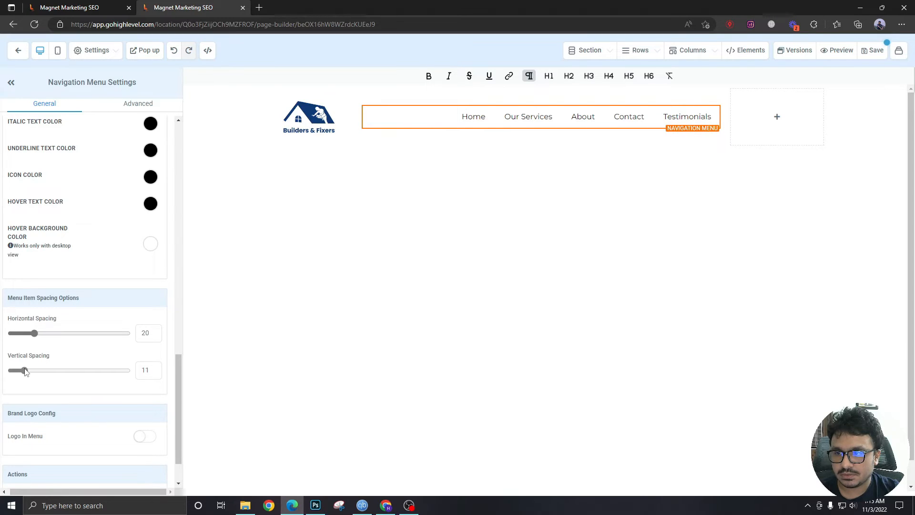
pyautogui.moveTo(25, 369); pyautogui.dragTo(22, 369)
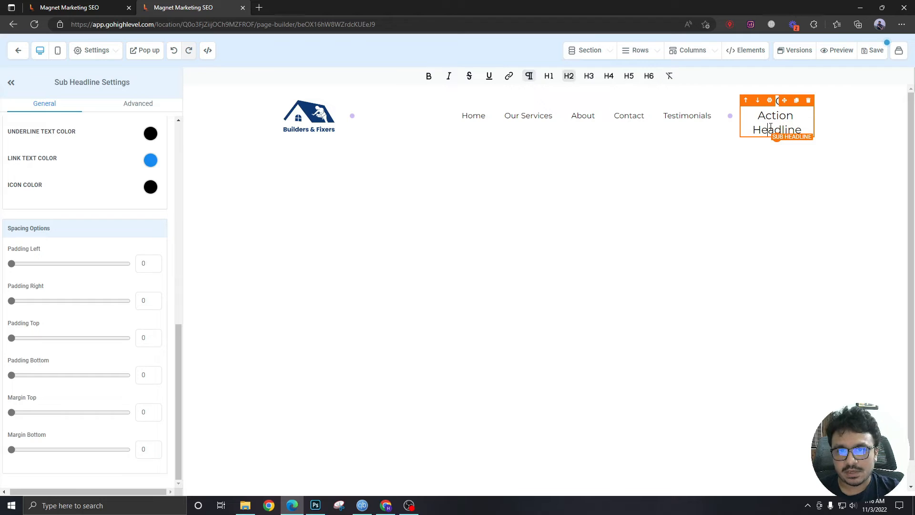
pyautogui.tripleClick(775, 123)
pyautogui.write('Call Us: (737-637-6474)')
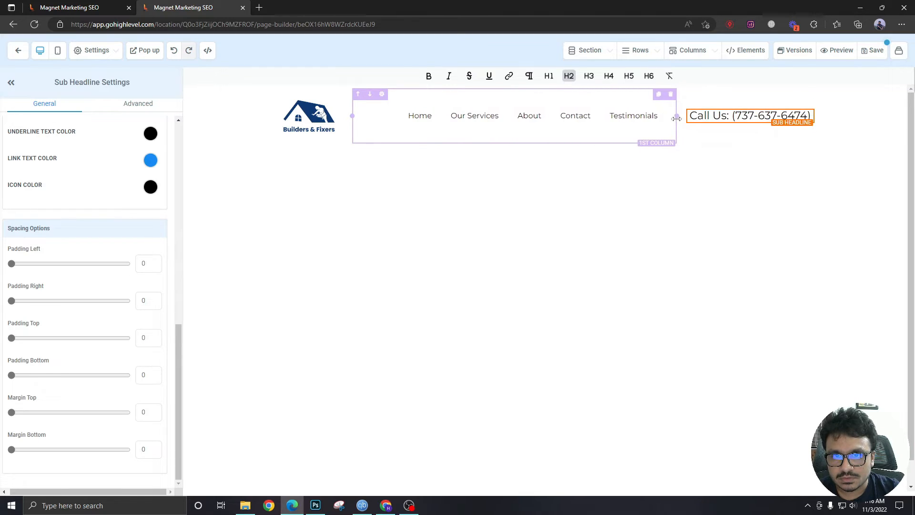
pyautogui.click(655, 142)
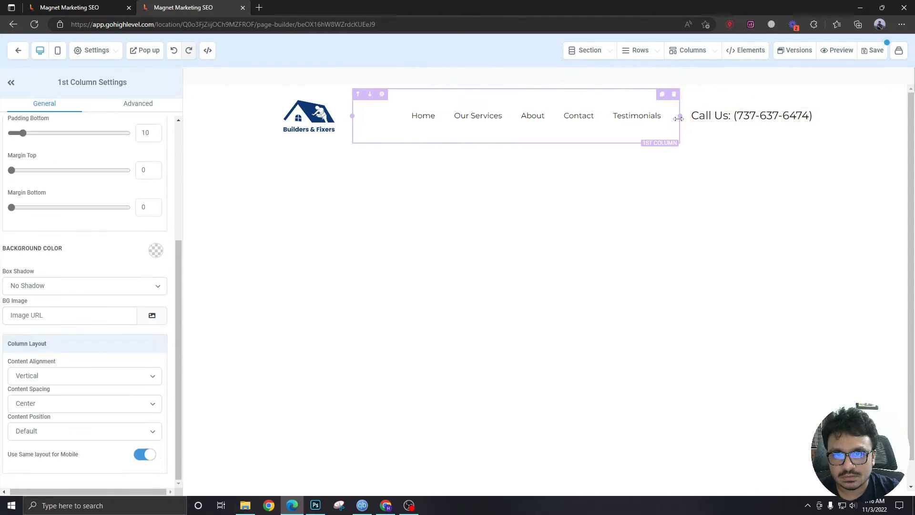
pyautogui.click(751, 115)
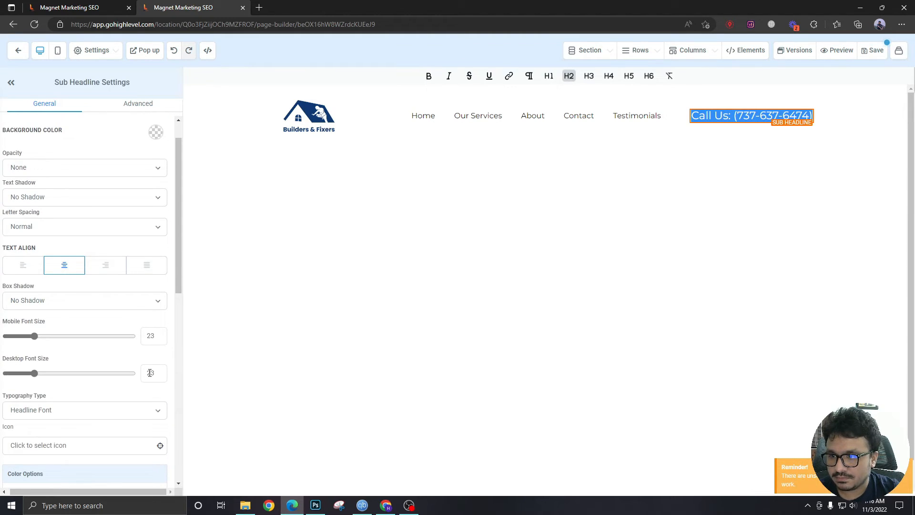
pyautogui.click(154, 373)
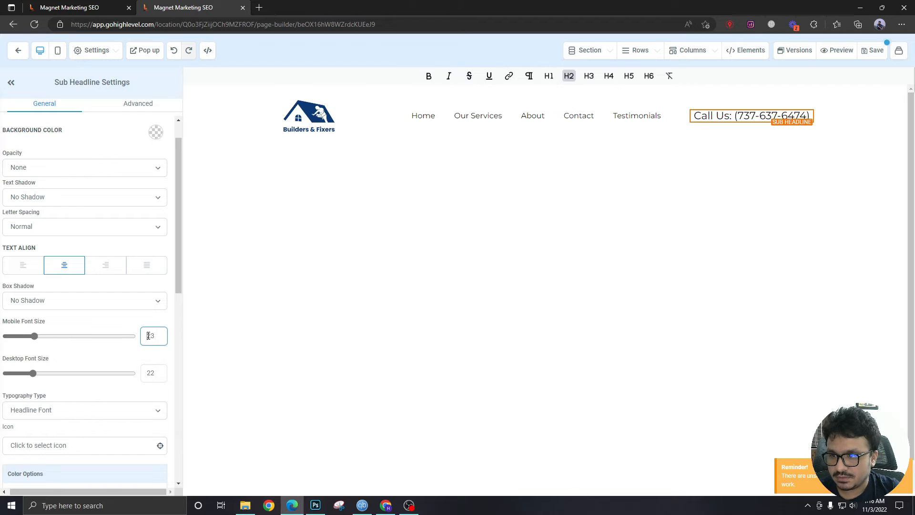
pyautogui.write('18')
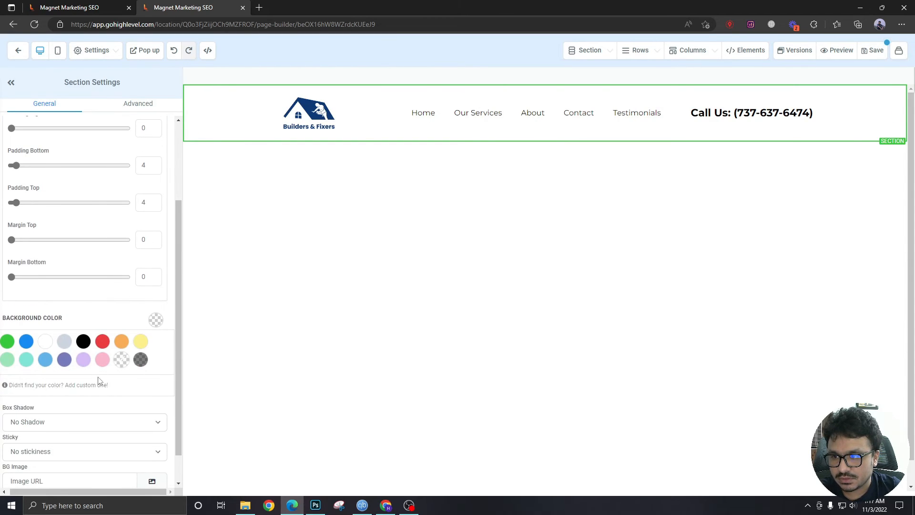
# - Give the header section a custom light gray #f6f6f6 background colour
pyautogui.click(140, 359)
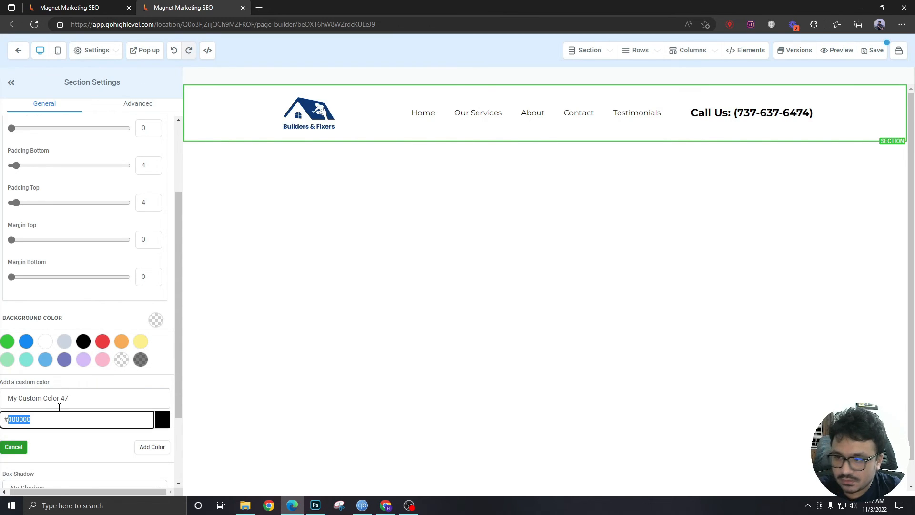
pyautogui.write('f6f6f6')
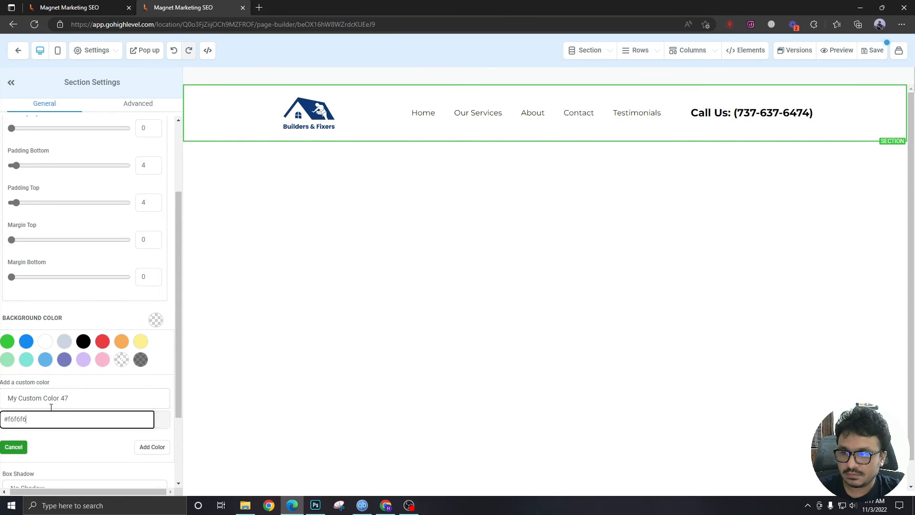
pyautogui.click(151, 446)
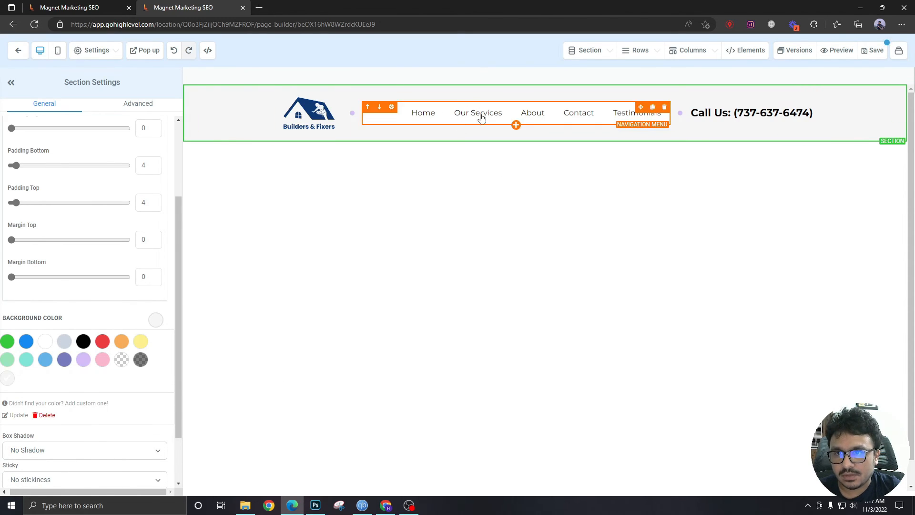
pyautogui.moveTo(532, 119)
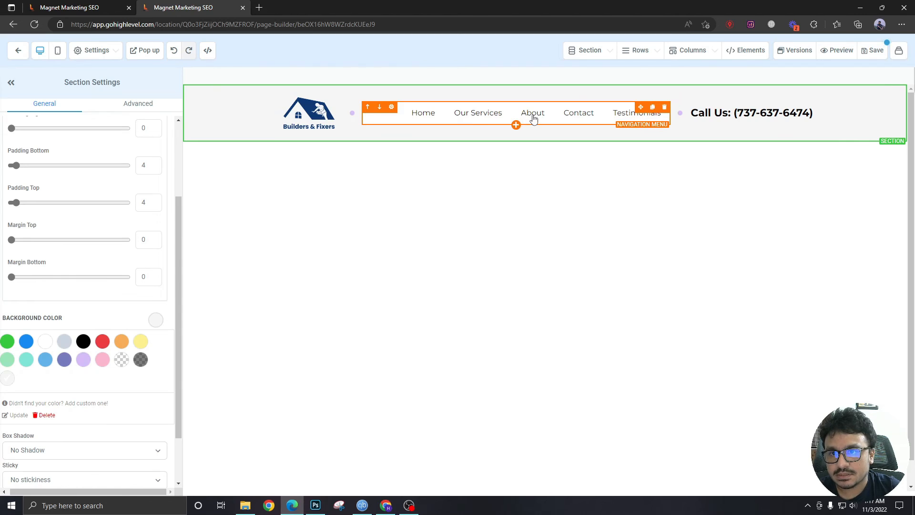
pyautogui.click(525, 112)
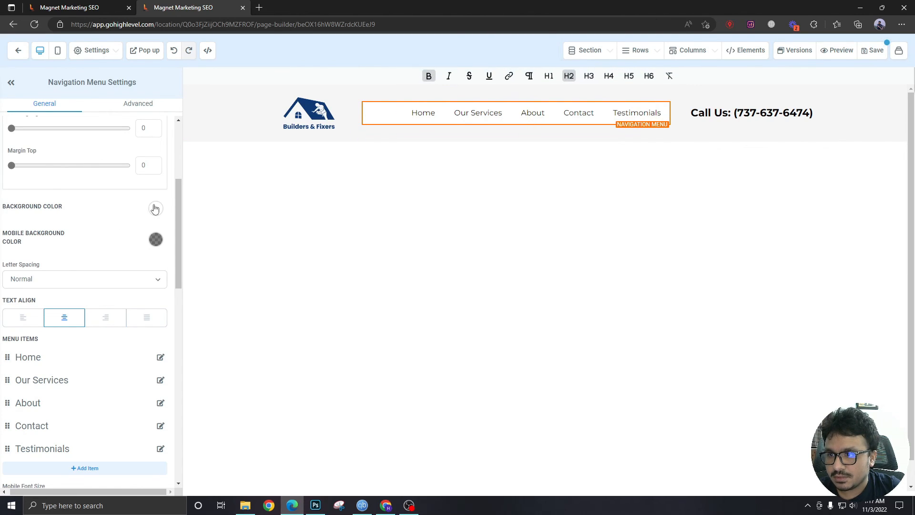
pyautogui.click(156, 208)
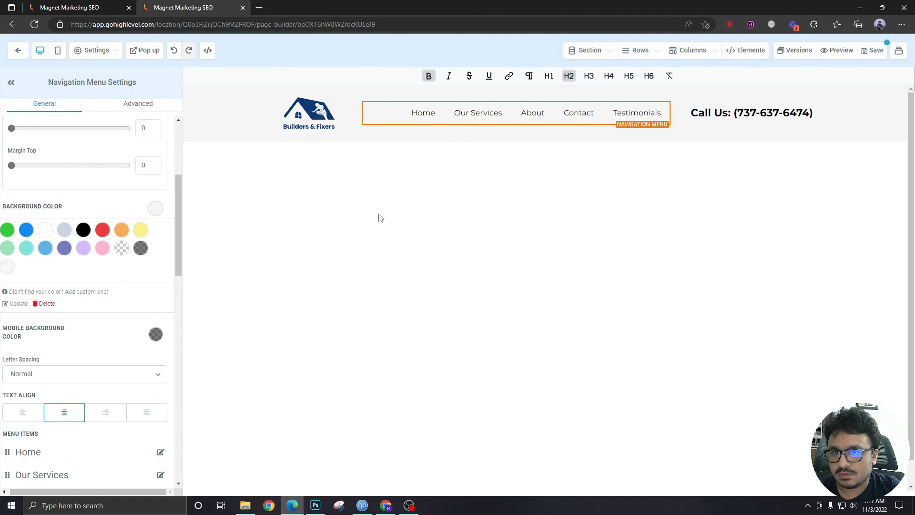